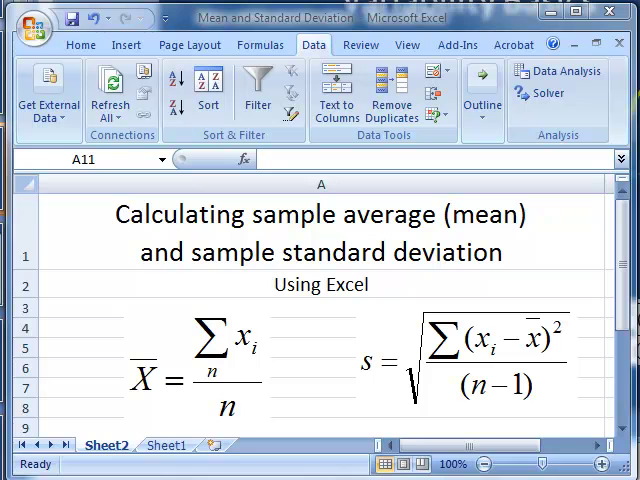
mouse_move(192, 388)
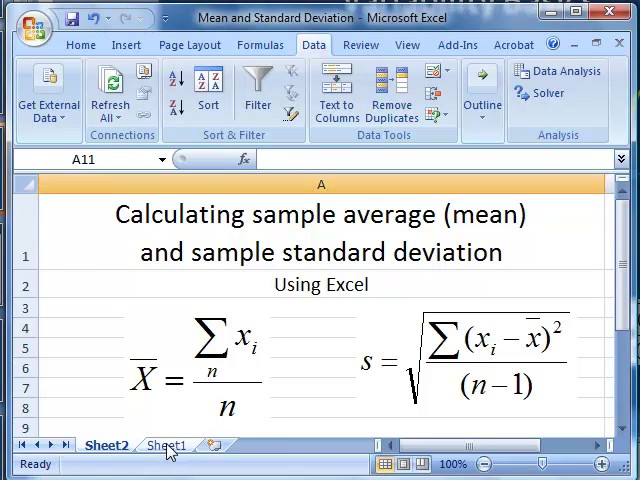
Switch to Sheet1 holding the ten sample values in A1:A10.
left_click(165, 445)
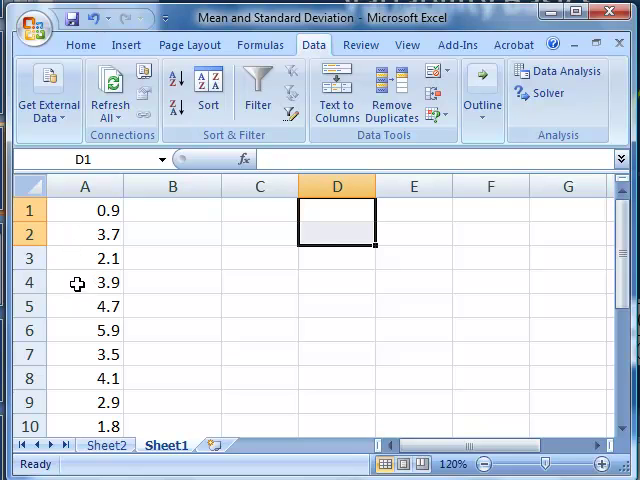
mouse_move(82, 330)
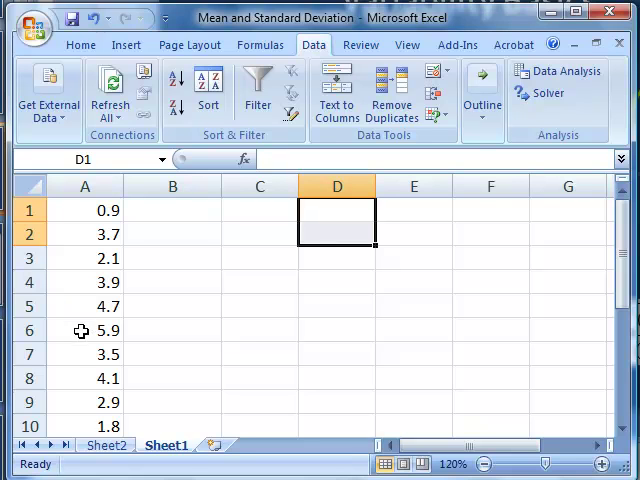
mouse_move(80, 378)
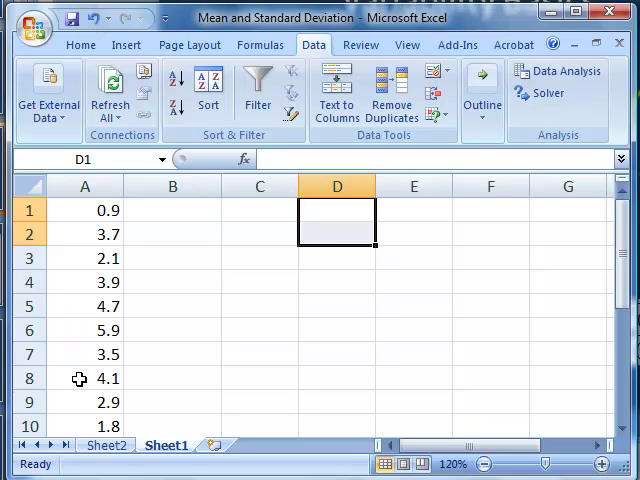
mouse_move(80, 427)
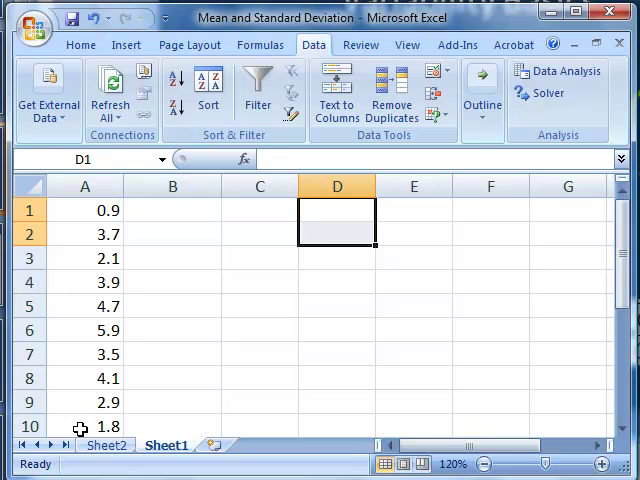
mouse_move(180, 422)
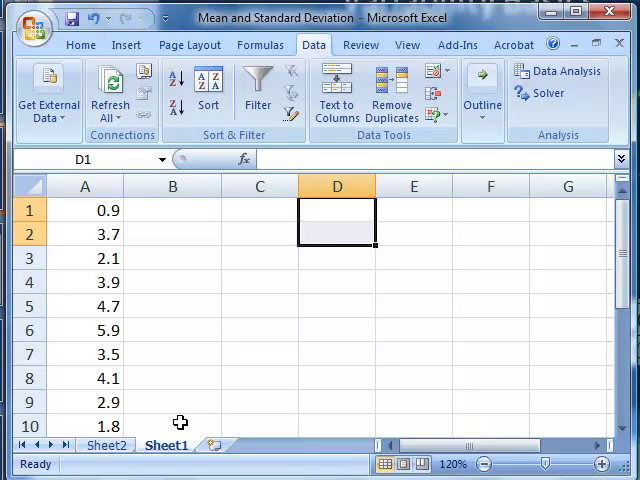
Label B1 'average' and enter =AVERAGE(A1:A10) in C1, giving 3.35.
left_click(172, 210)
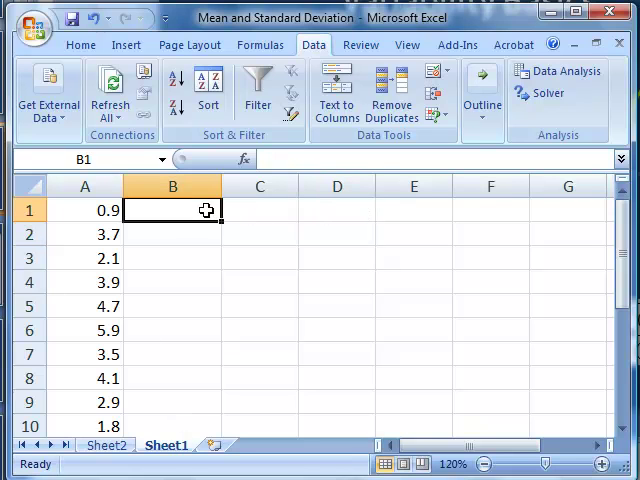
type("average")
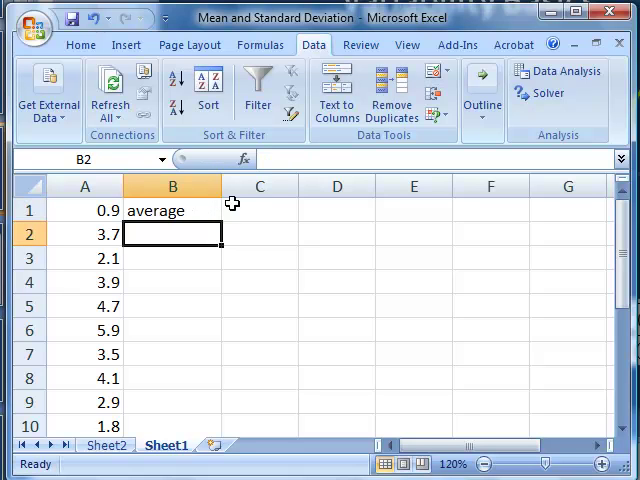
left_click(259, 210)
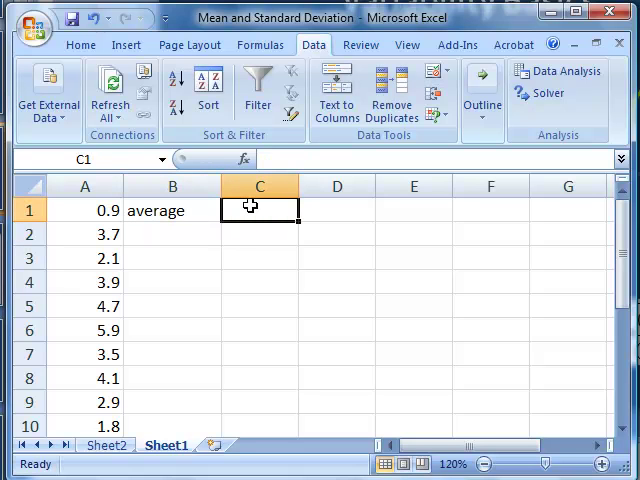
type("=")
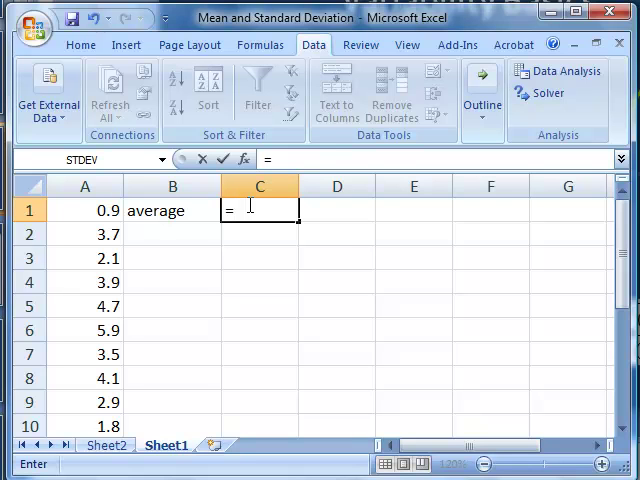
type("average")
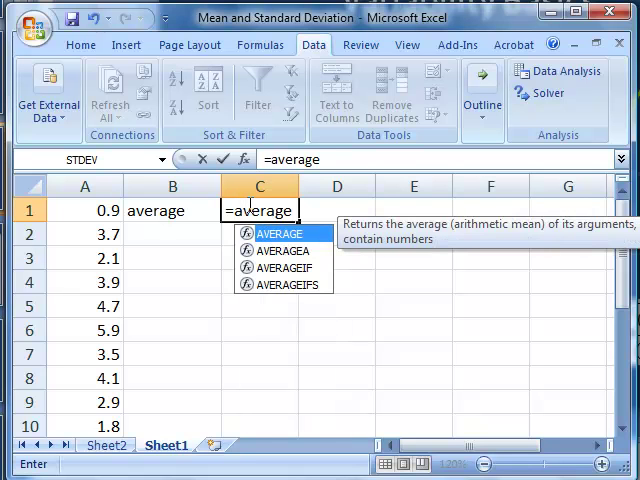
type("(")
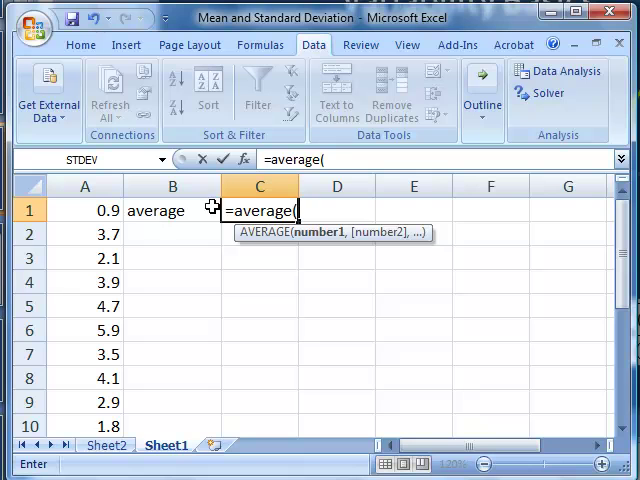
mouse_move(79, 210)
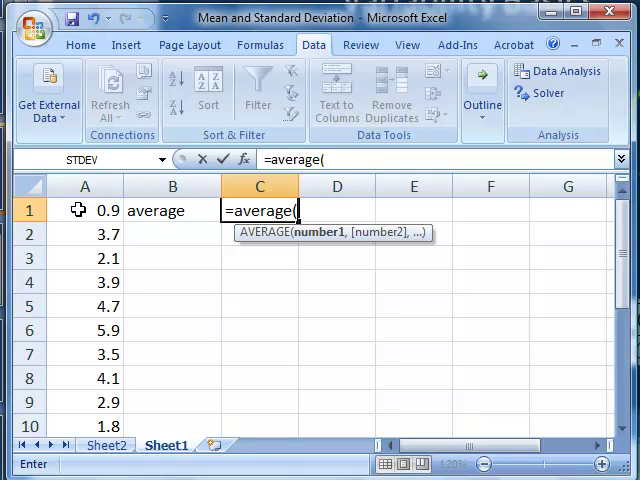
left_click_drag(84, 210, 84, 426)
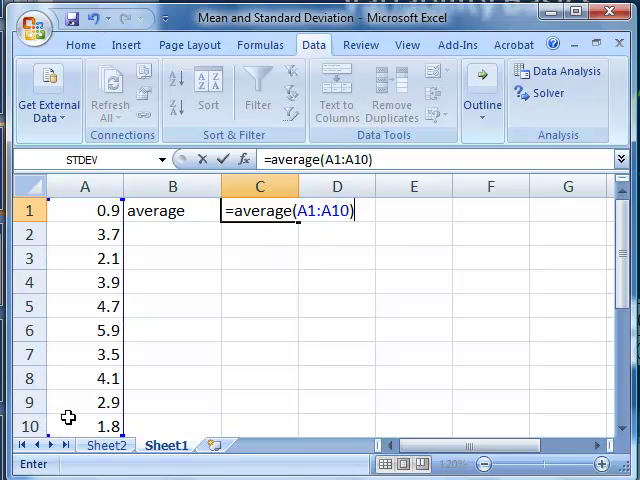
mouse_move(6, 403)
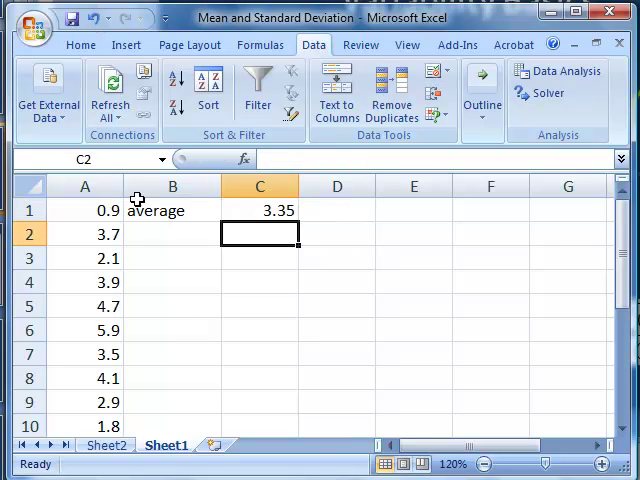
mouse_move(214, 253)
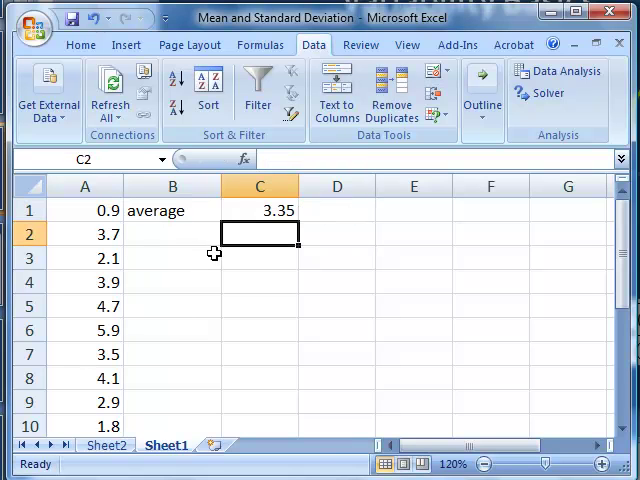
Label B2 'standard deviation' and enter =STDEV(A1:A10) in C2, giving 1.47215.
left_click(172, 234)
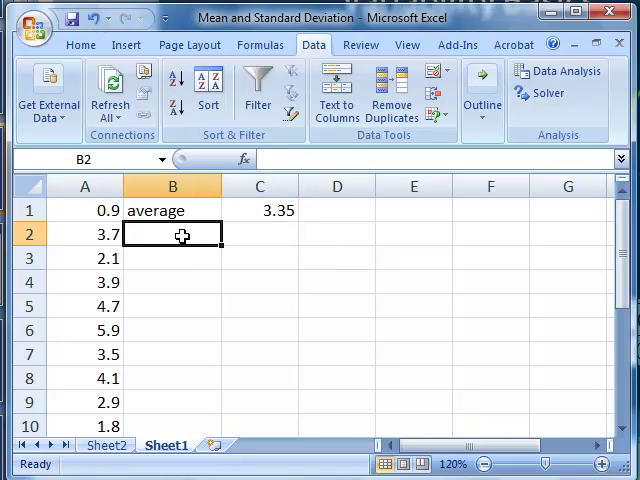
type("stand")
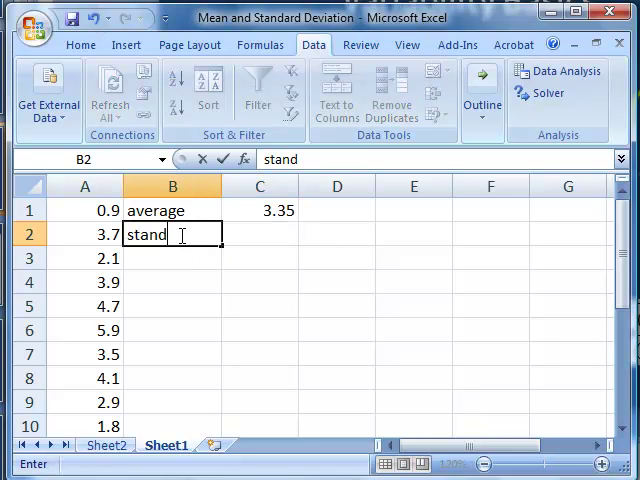
type("ard deviation")
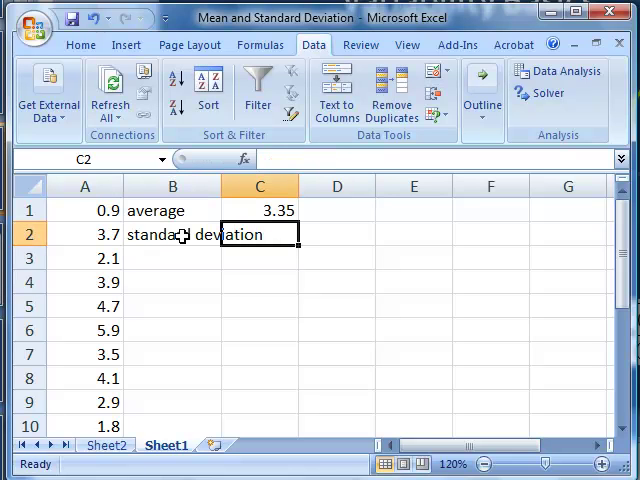
type("=")
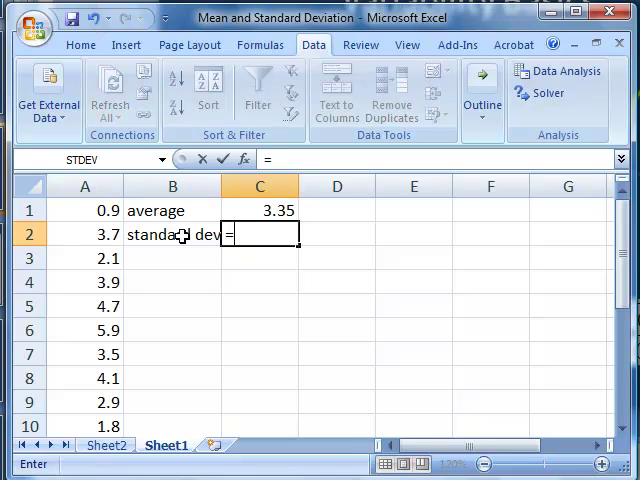
type("stdev(A1:A10")
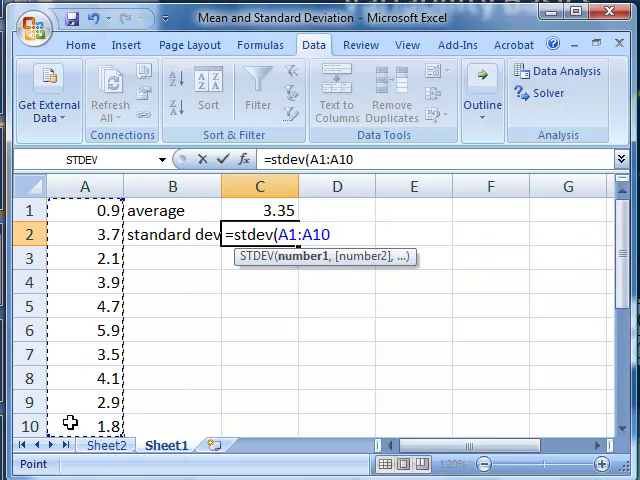
type(")")
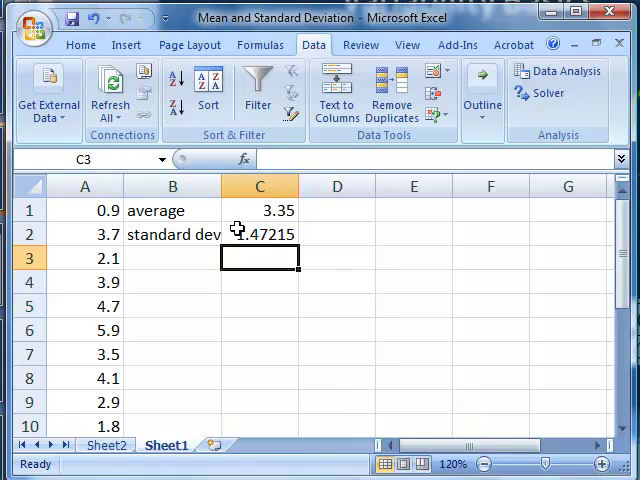
left_click(259, 234)
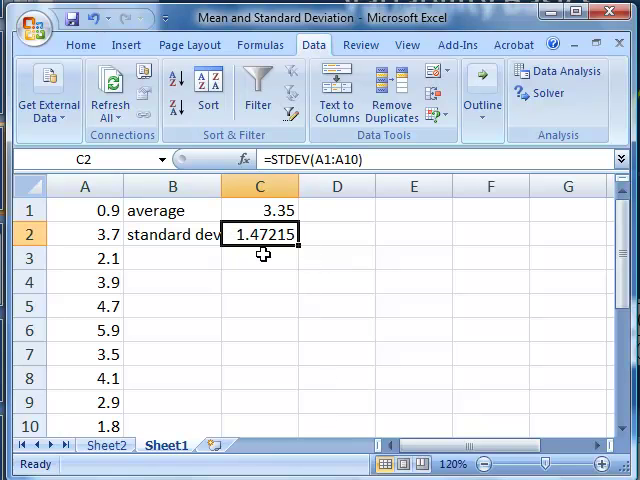
mouse_move(222, 390)
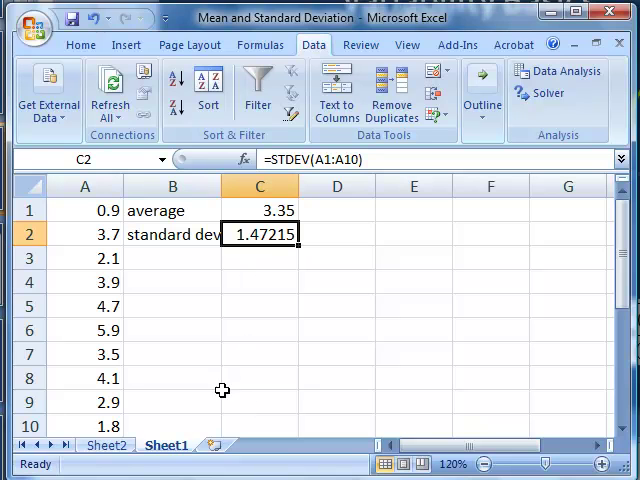
mouse_move(205, 252)
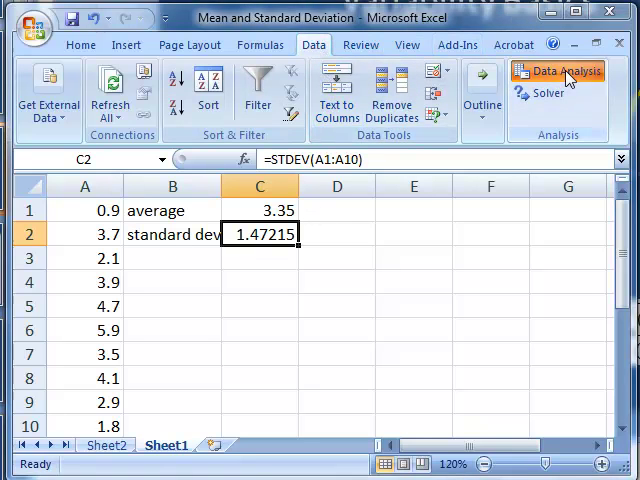
Start Descriptive Statistics from Data Analysis with input range $A$1:$A$10.
left_click(564, 71)
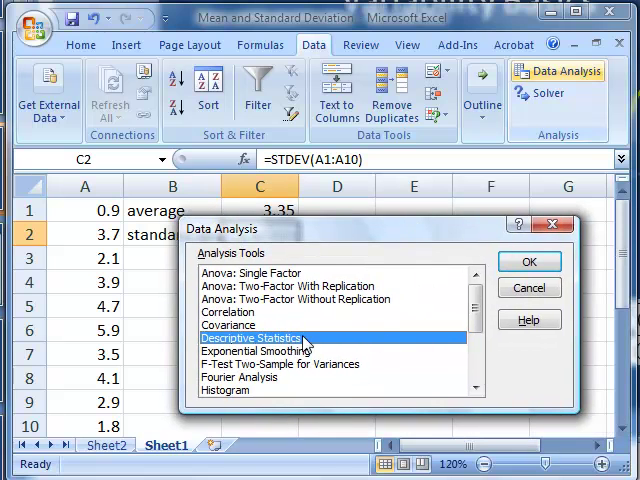
left_click(529, 261)
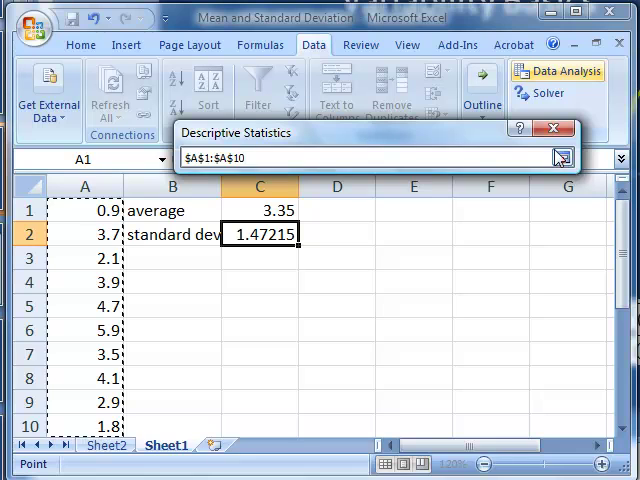
left_click(562, 158)
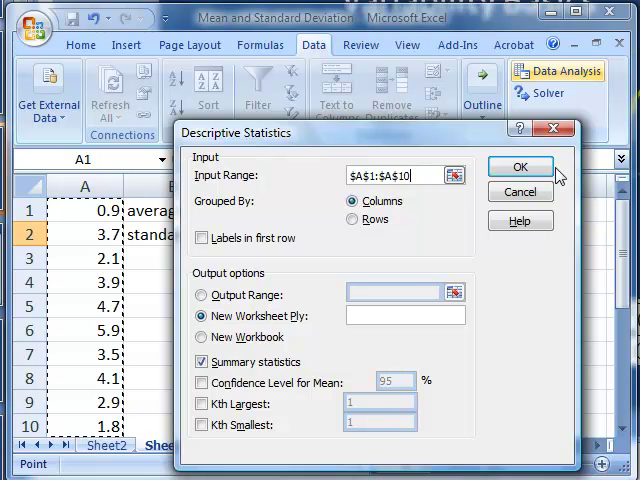
Generate the statistics on a new sheet and review mean 3.35 and standard deviation 1.472149.
left_click(519, 167)
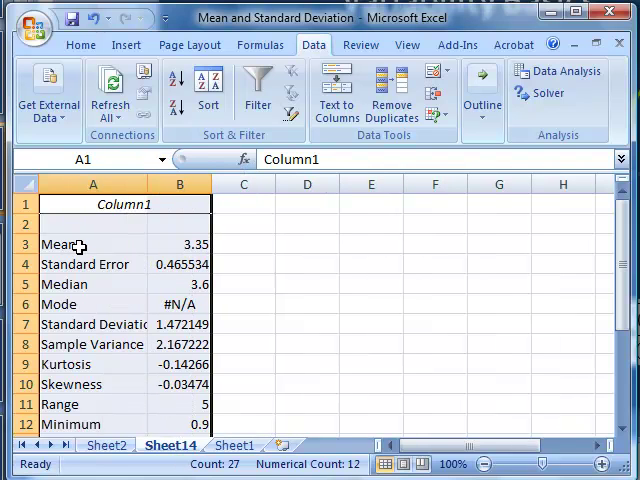
left_click(180, 243)
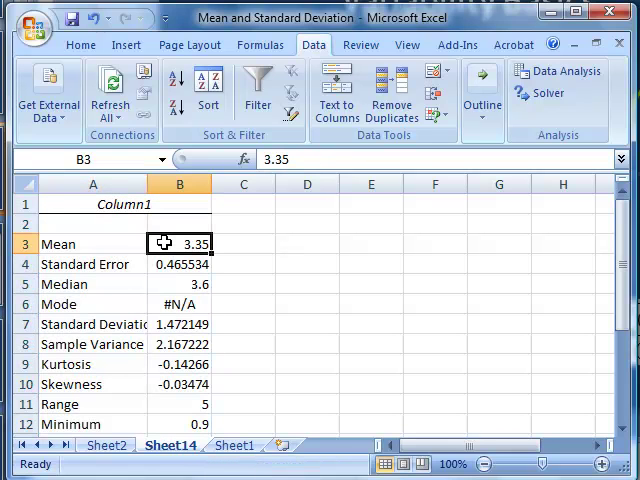
mouse_move(150, 293)
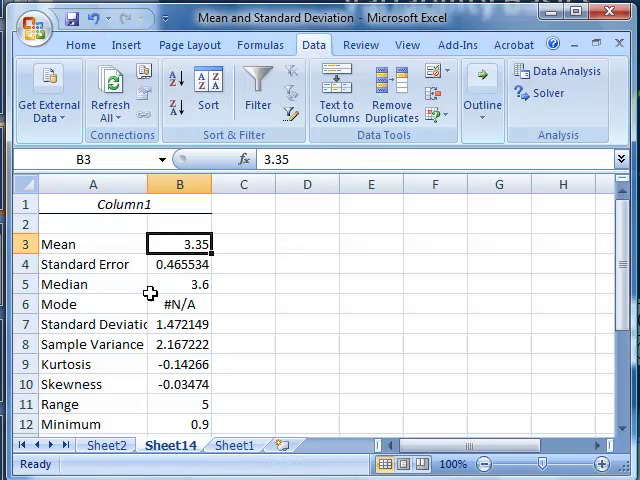
left_click(180, 323)
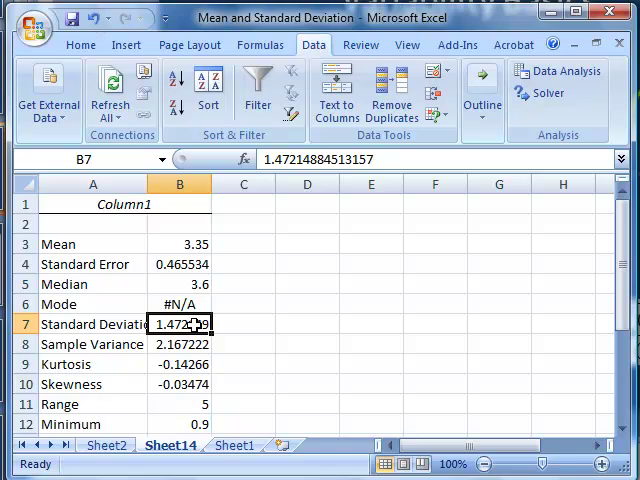
mouse_move(210, 303)
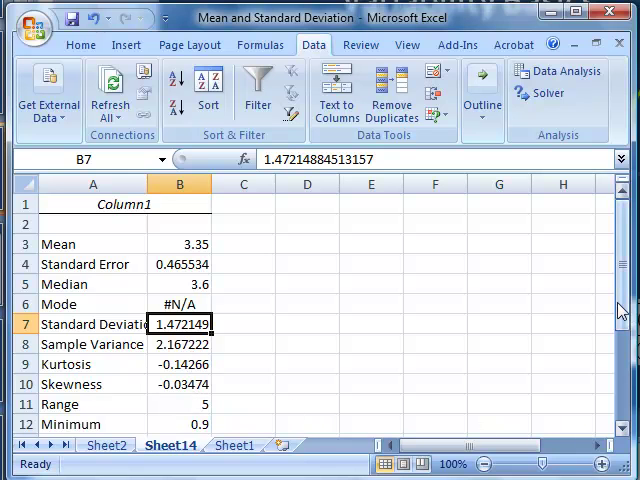
scroll("down", 3)
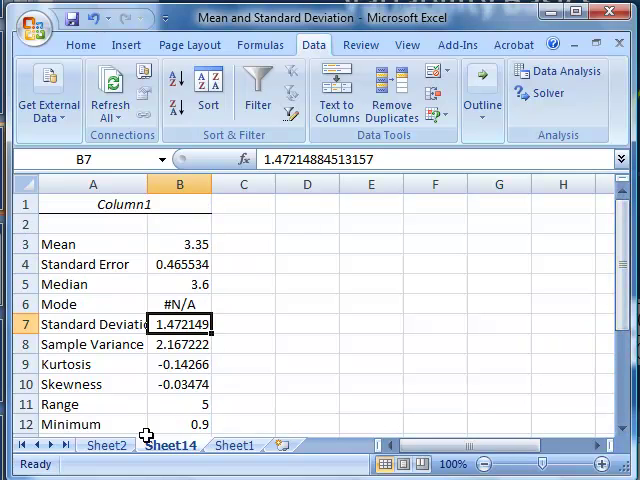
Return to Sheet1 and select cell C4 for the bin numbers.
left_click(235, 445)
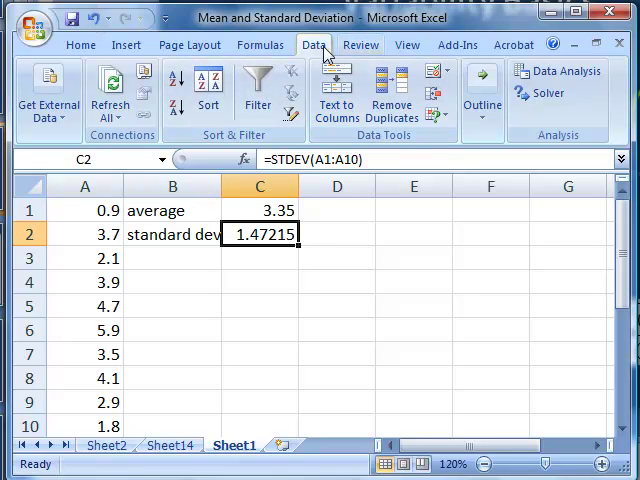
mouse_move(556, 77)
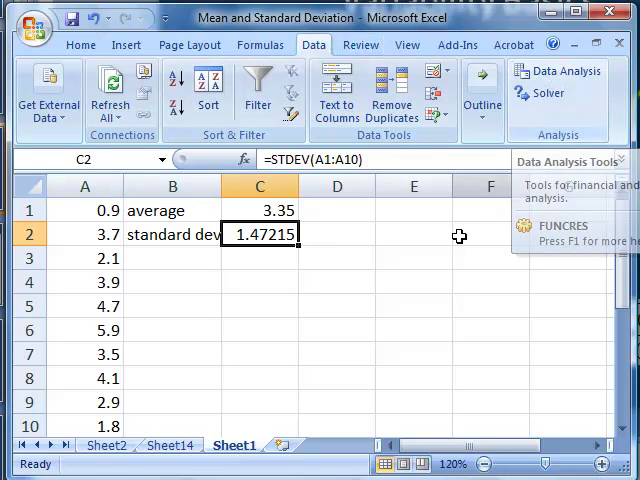
left_click(259, 281)
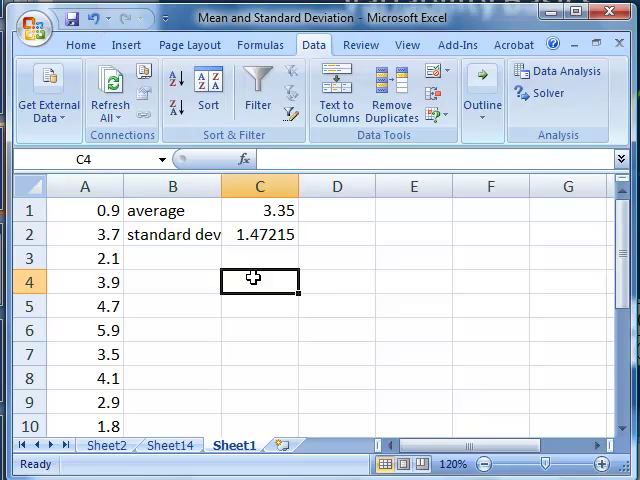
Fill C4:C9 with the bin numbers 1 to 6.
type("1")
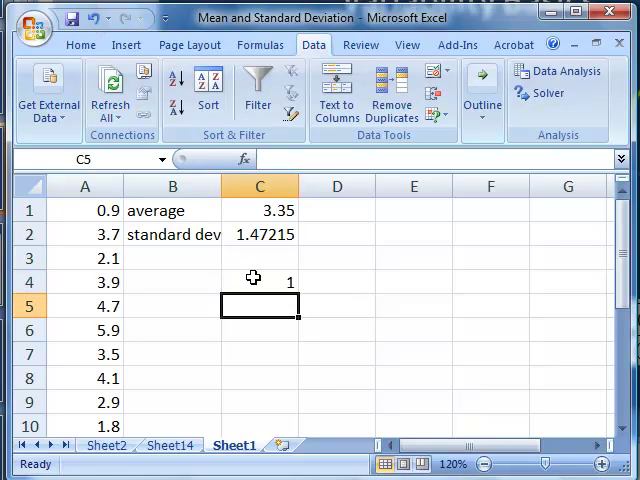
left_click_drag(259, 282, 259, 426)
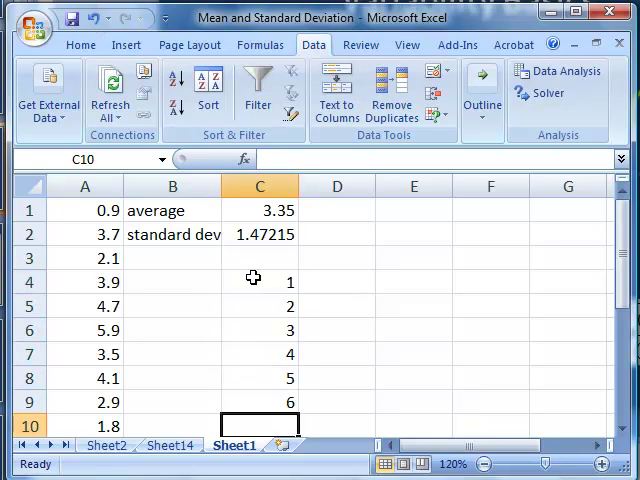
mouse_move(256, 369)
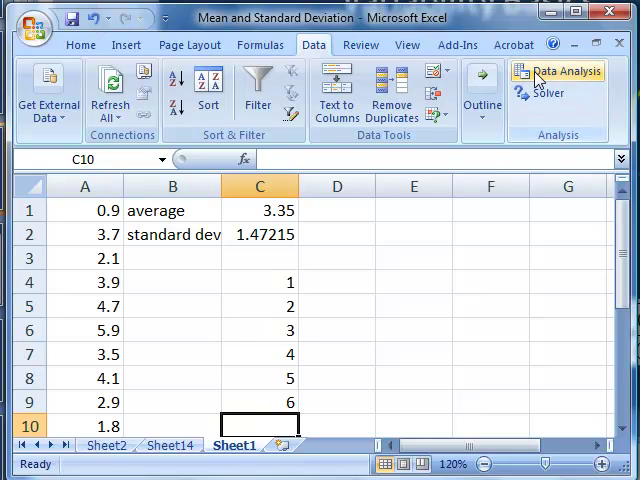
Set up a Histogram with input A1:A10, bins C4:C9, new worksheet output and chart output.
left_click(562, 71)
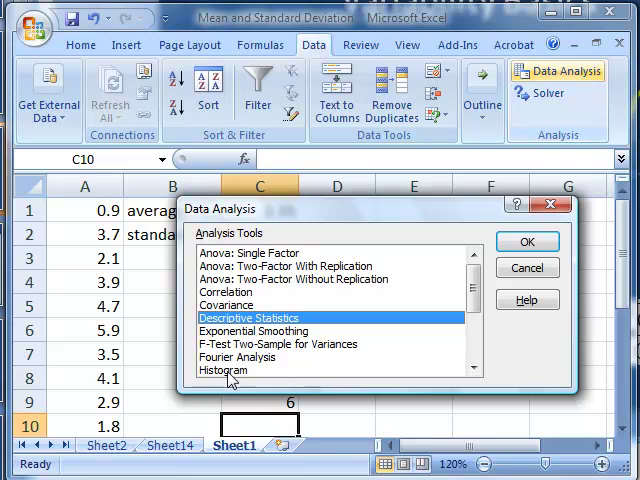
left_click(527, 241)
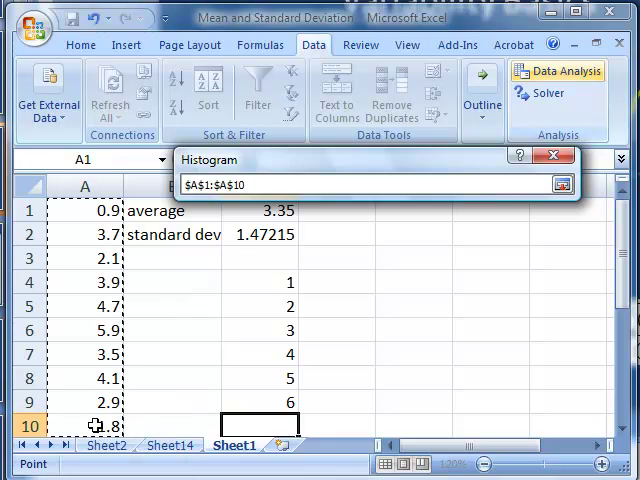
left_click(561, 183)
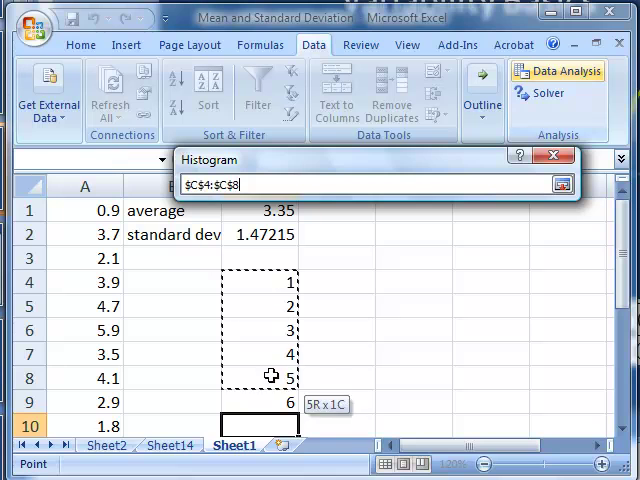
left_click_drag(270, 375, 289, 401)
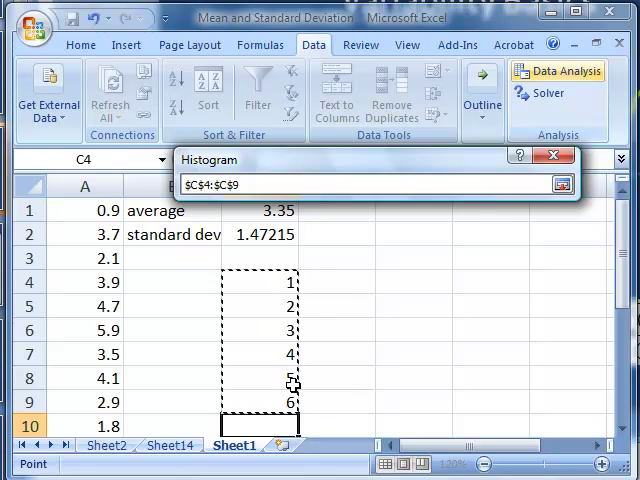
left_click(561, 184)
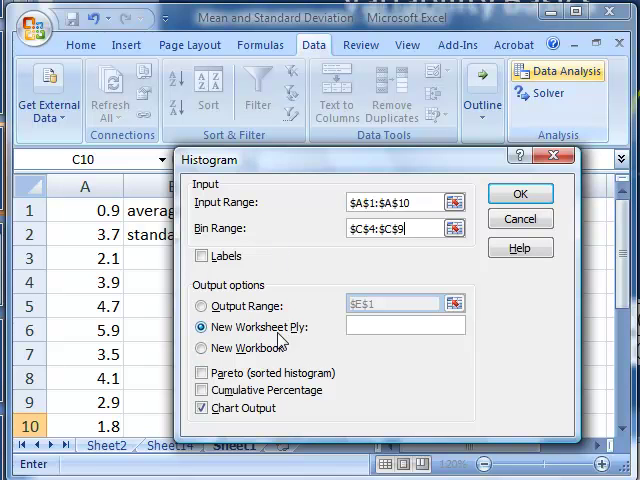
left_click(201, 408)
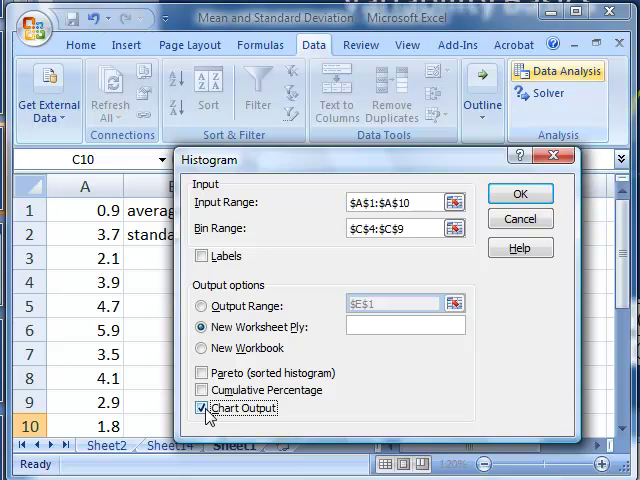
left_click(519, 193)
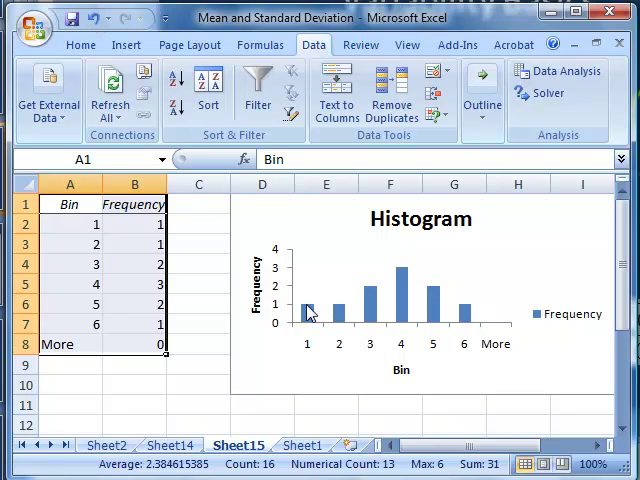
mouse_move(415, 288)
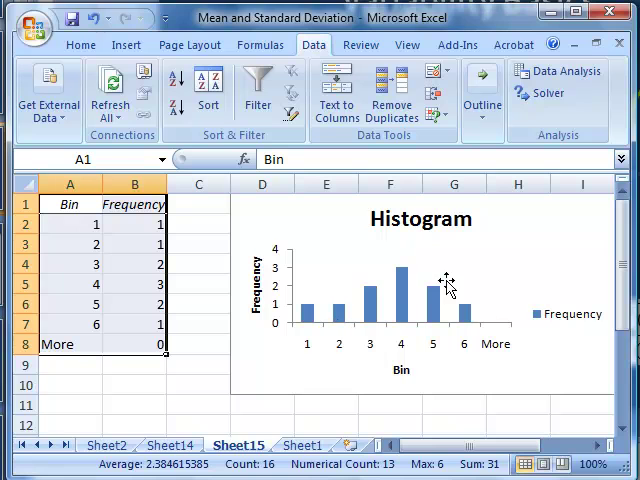
mouse_move(472, 283)
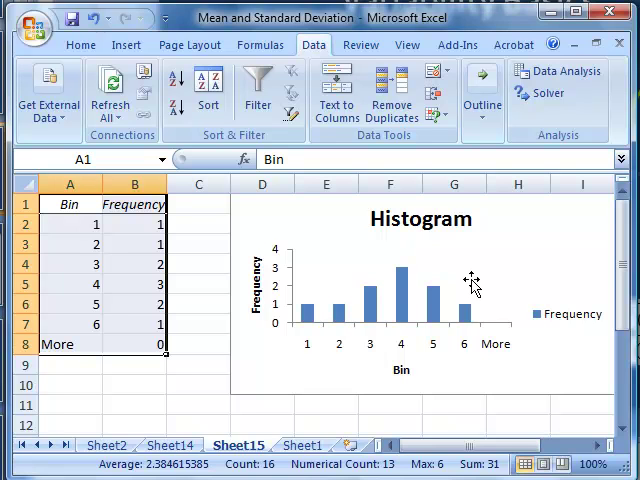
Look back at the Sheet14 descriptive statistics after the histogram lands on Sheet15.
left_click(170, 445)
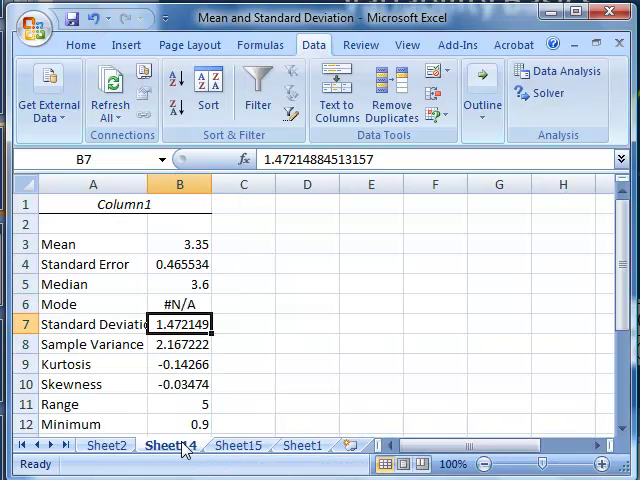
mouse_move(510, 104)
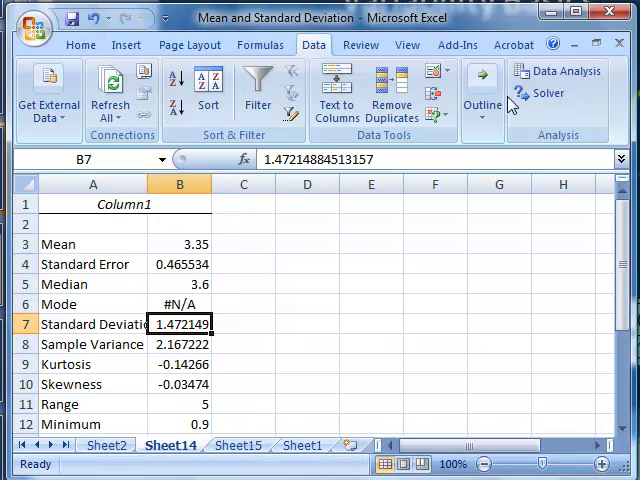
mouse_move(165, 405)
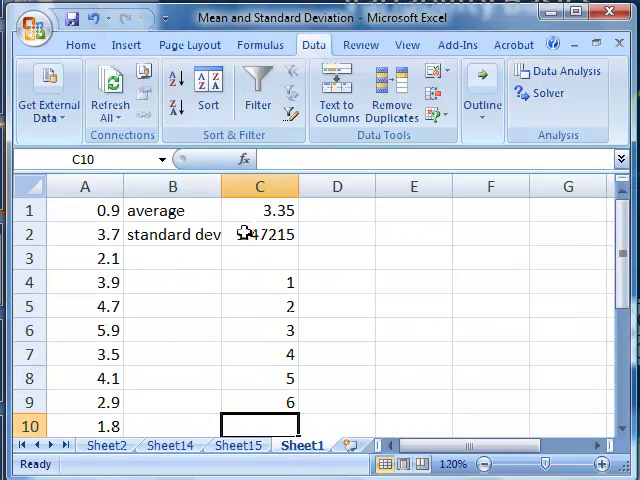
Review the AVERAGE and STDEV formulas in C1 and C2 on Sheet1.
left_click(259, 210)
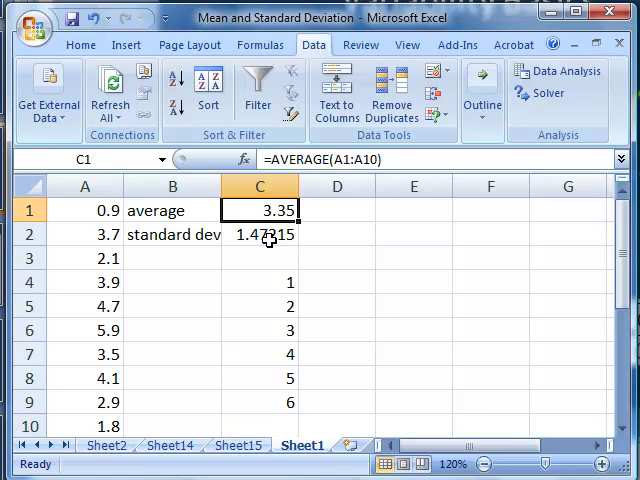
left_click(259, 234)
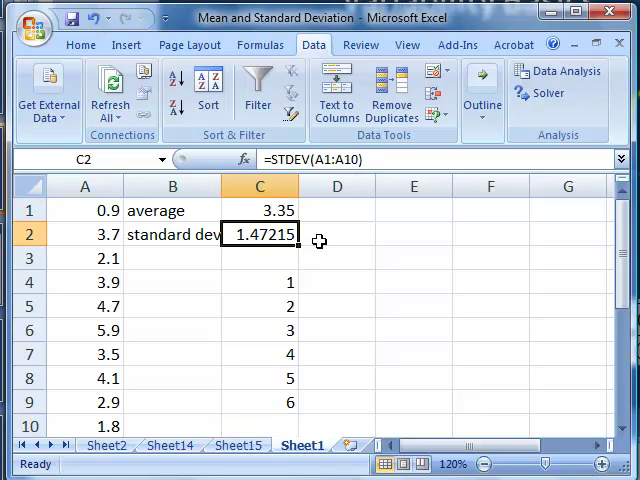
mouse_move(326, 247)
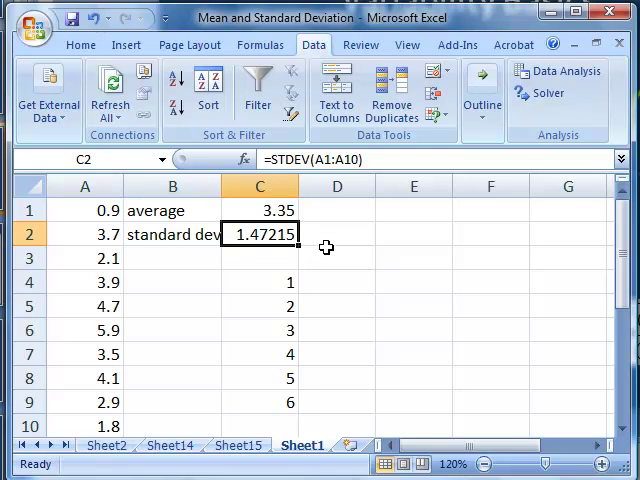